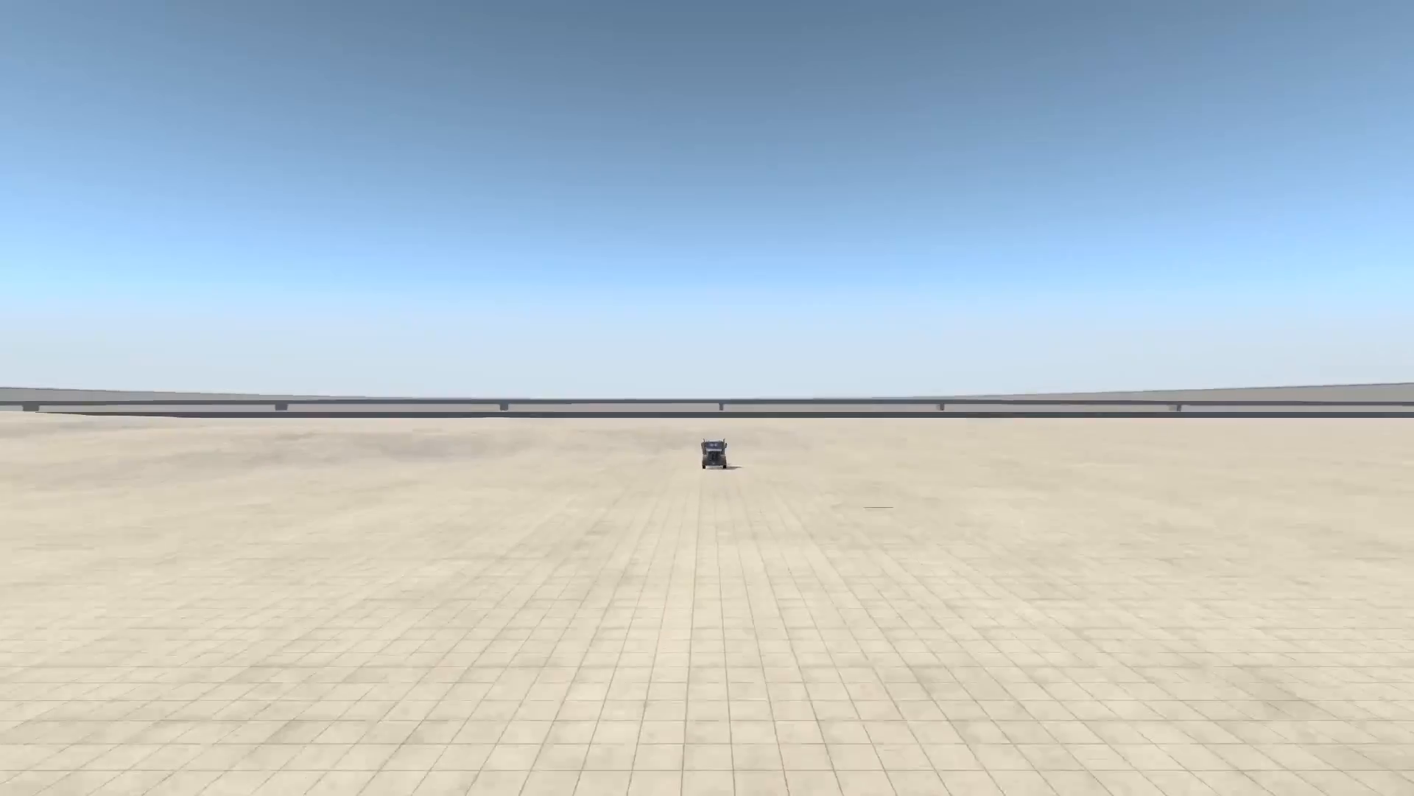
- Pause the simulation with the truck sitting out on the flat grid test map
key("Escape")
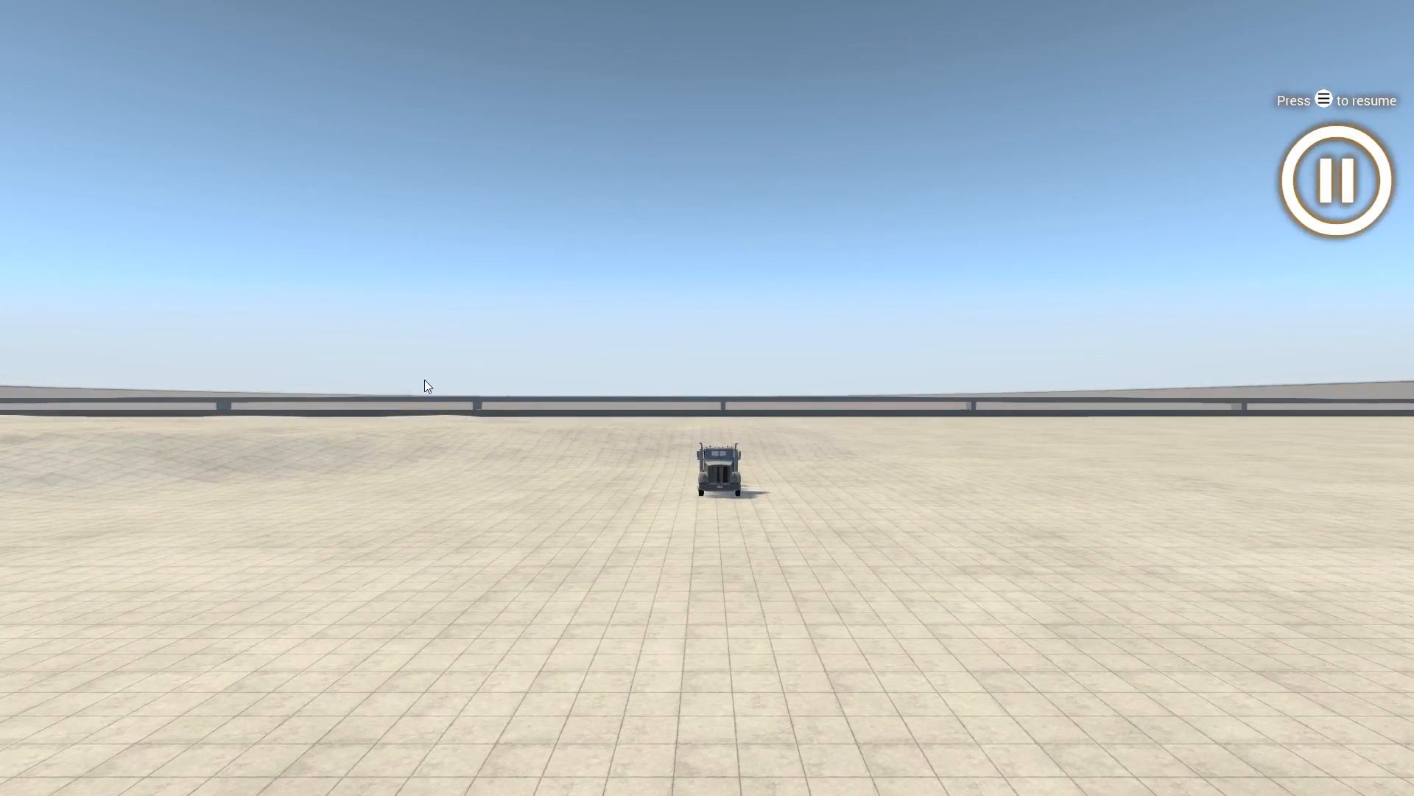